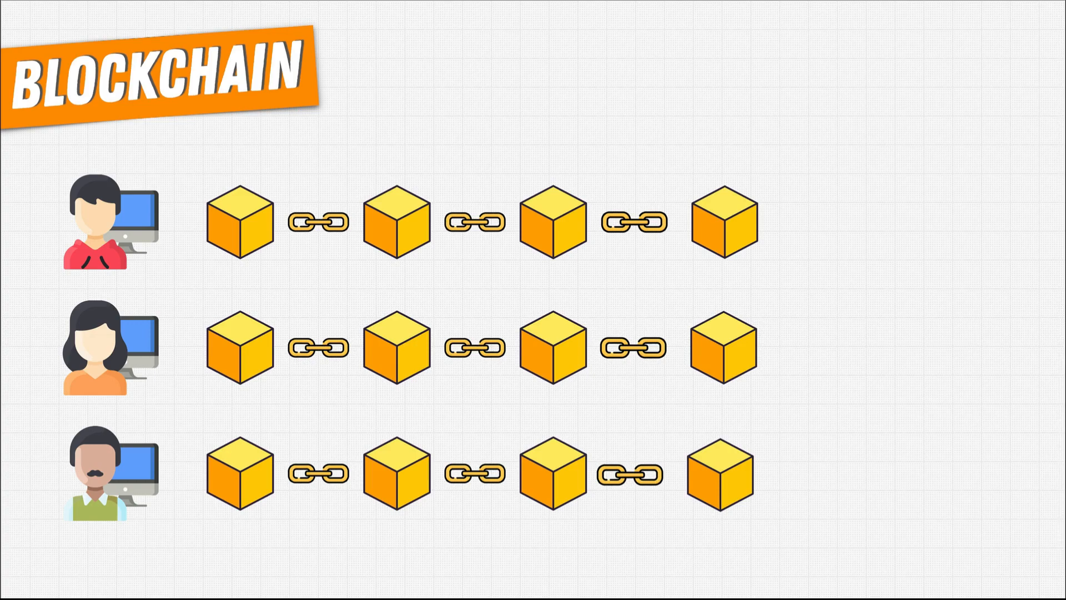
mouse_move(828, 180)
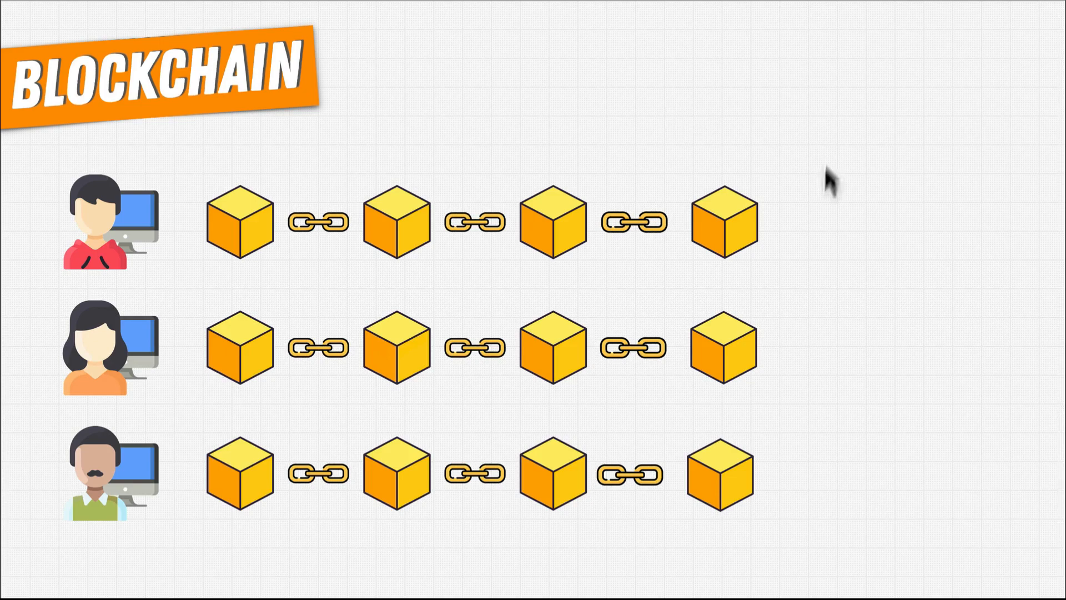
mouse_move(775, 493)
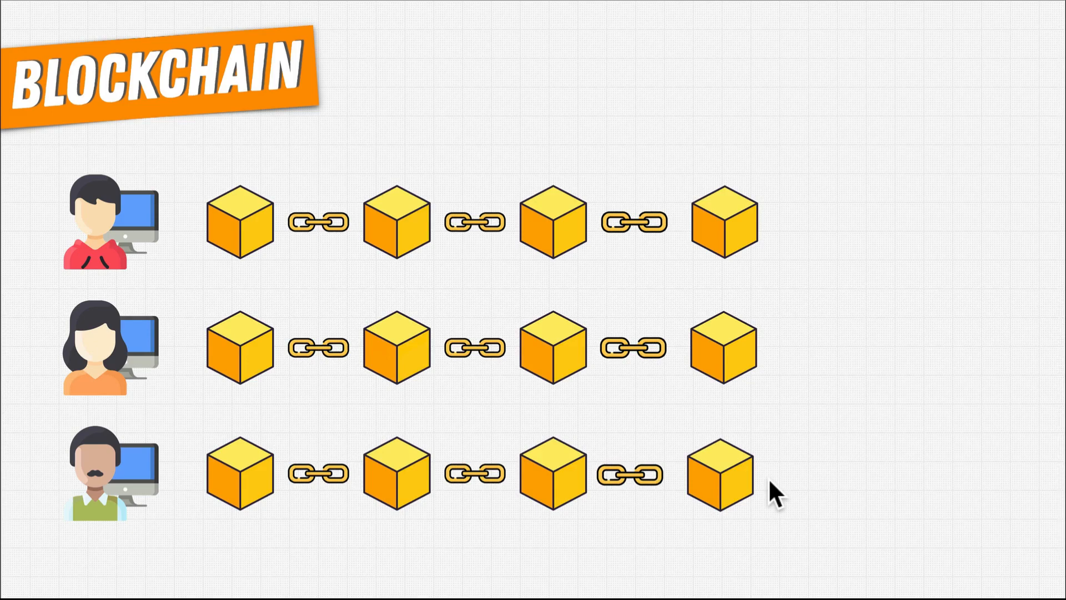
mouse_move(224, 303)
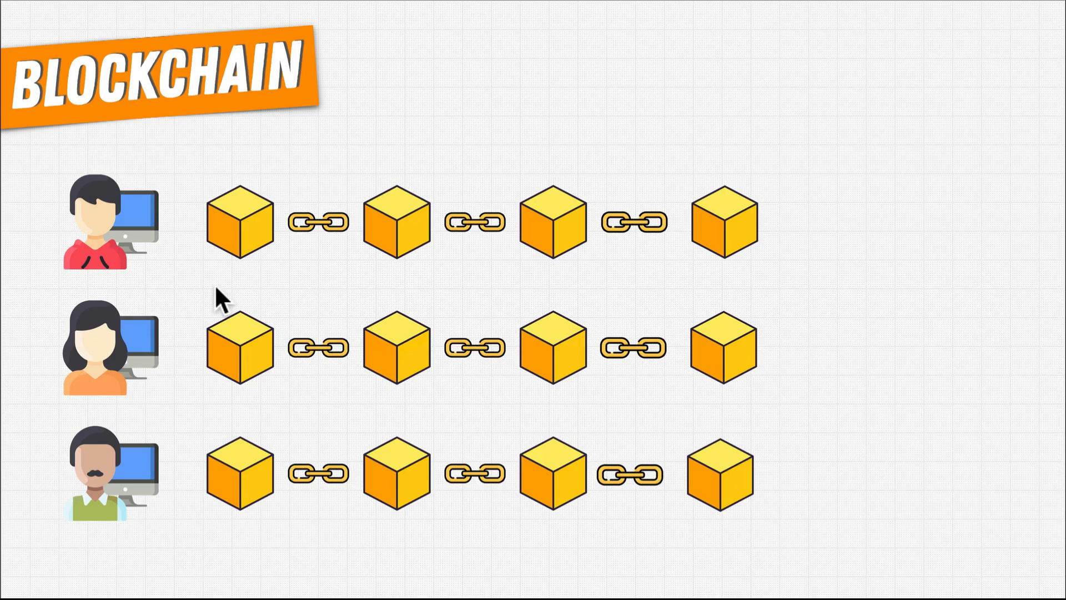
mouse_move(194, 523)
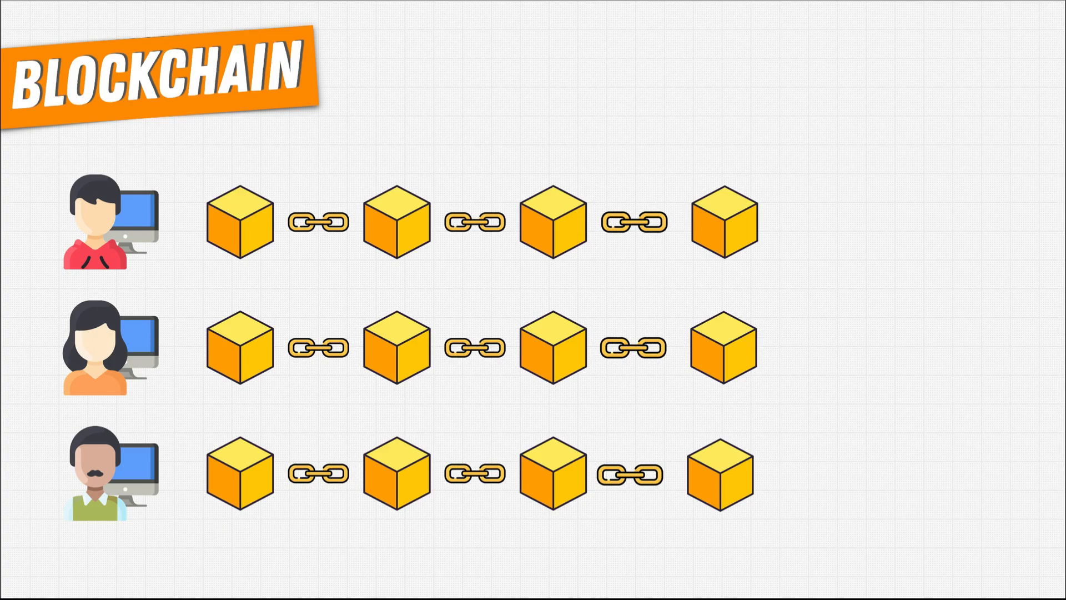
mouse_move(823, 472)
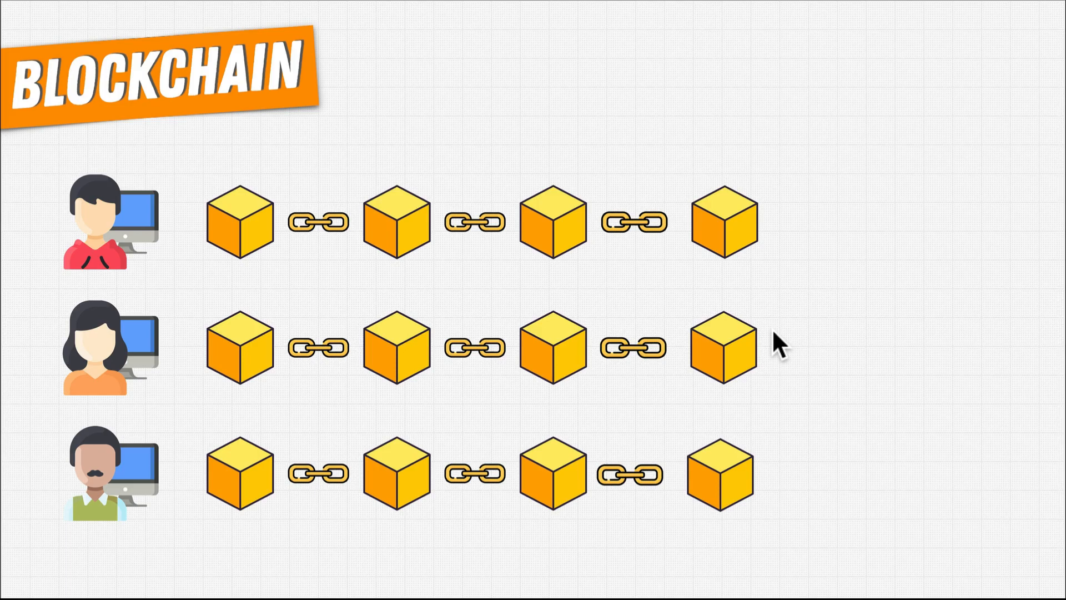
mouse_move(697, 398)
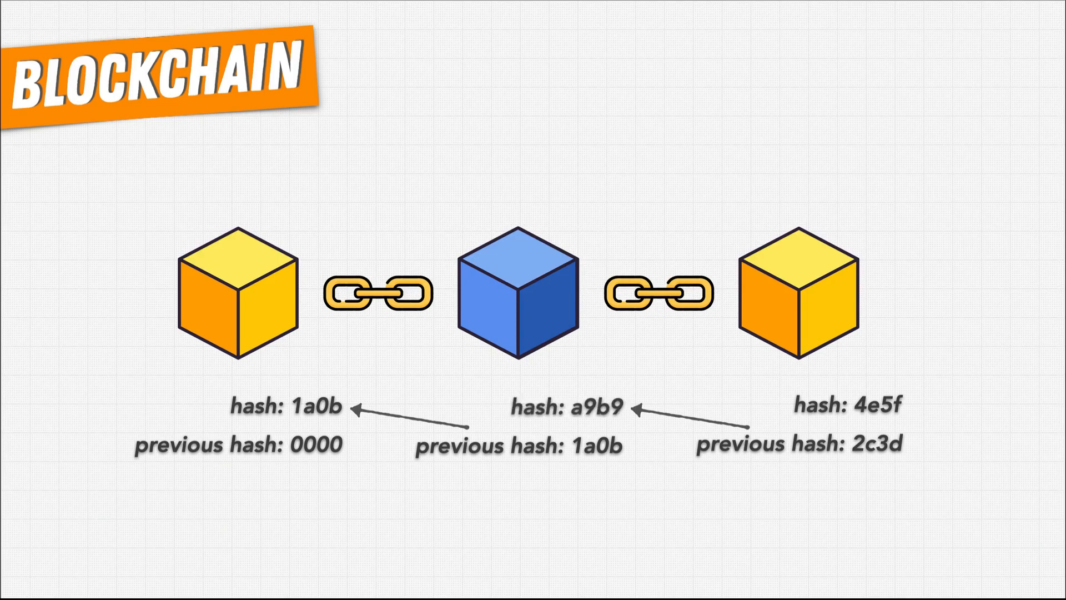
mouse_move(918, 483)
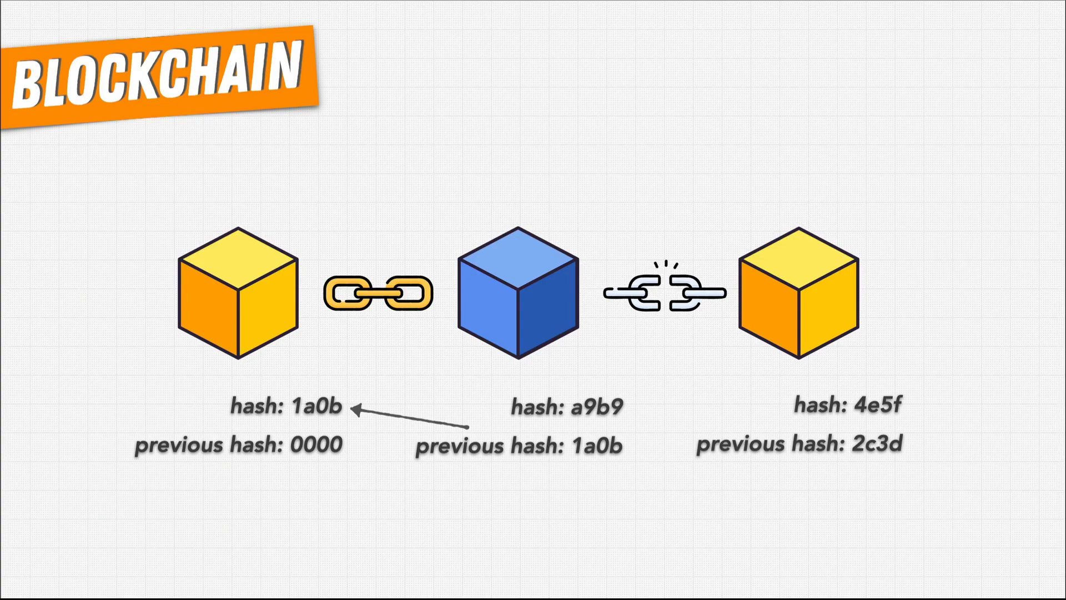
mouse_move(534, 370)
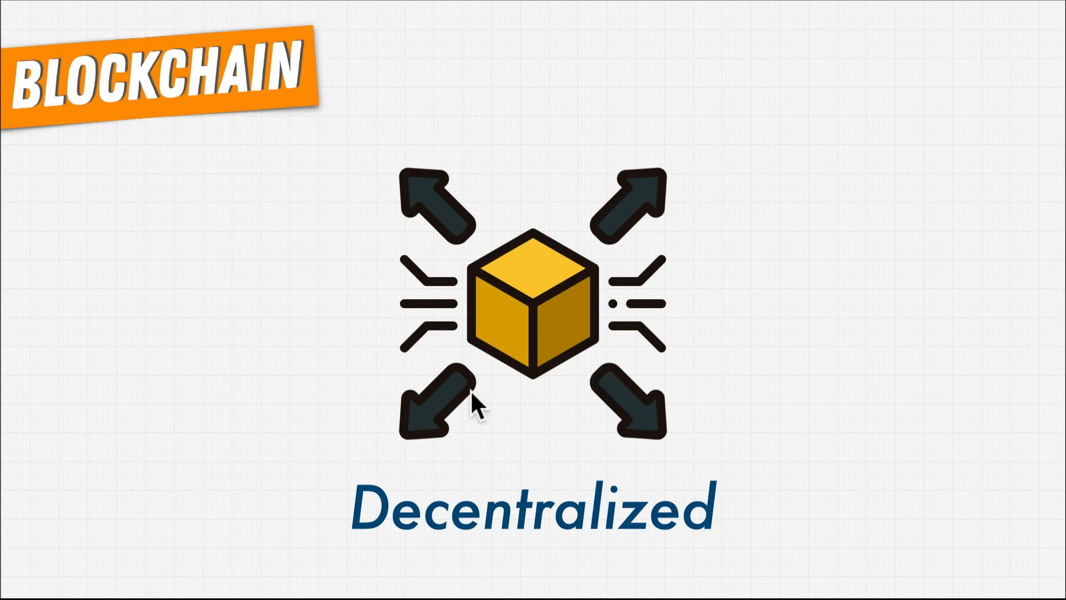
mouse_move(406, 180)
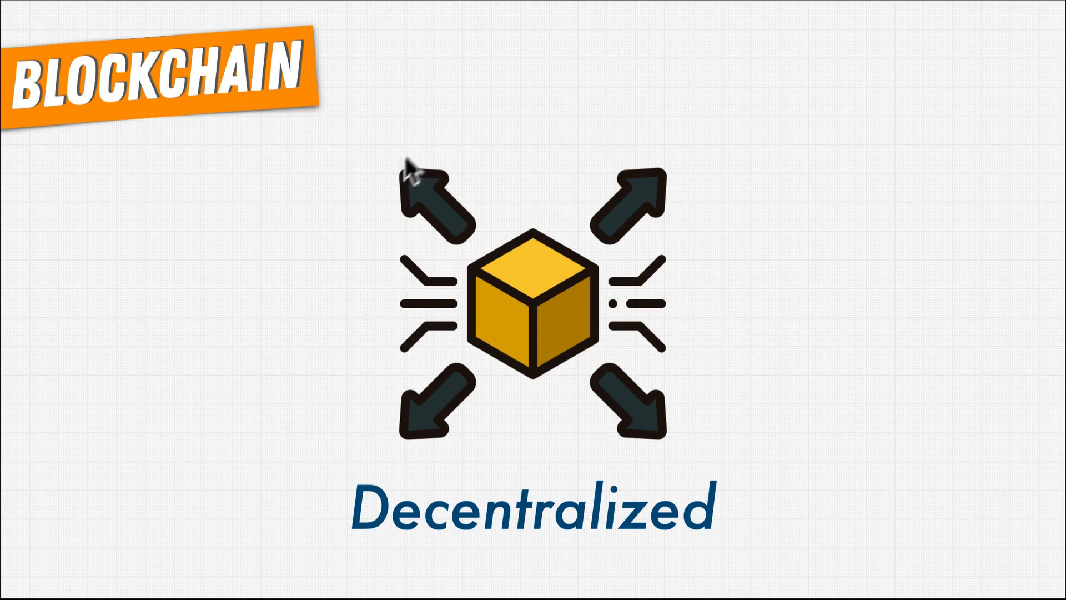
mouse_move(281, 277)
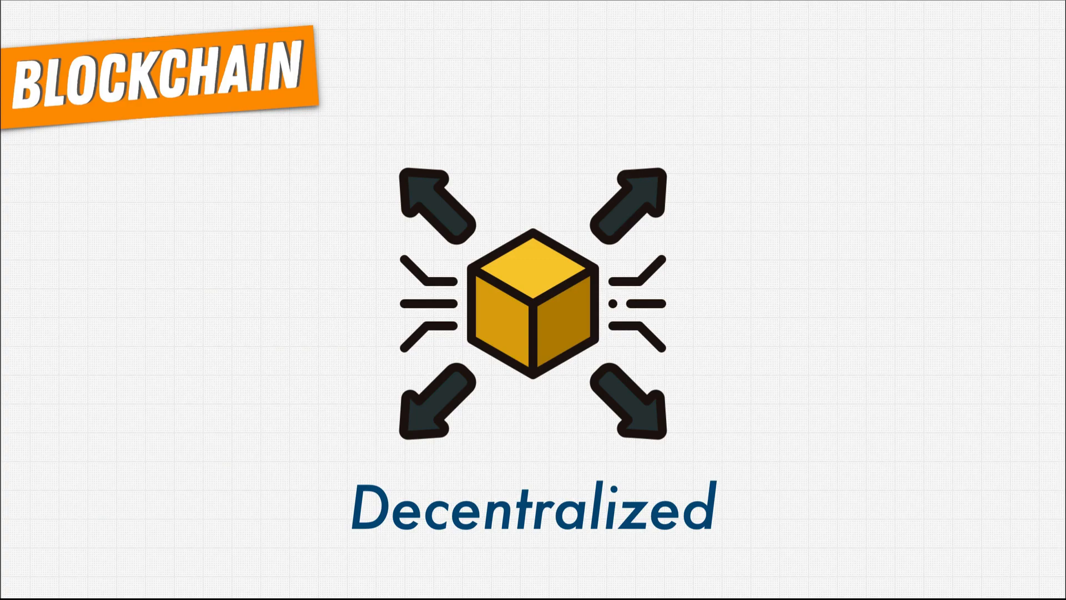
mouse_move(529, 303)
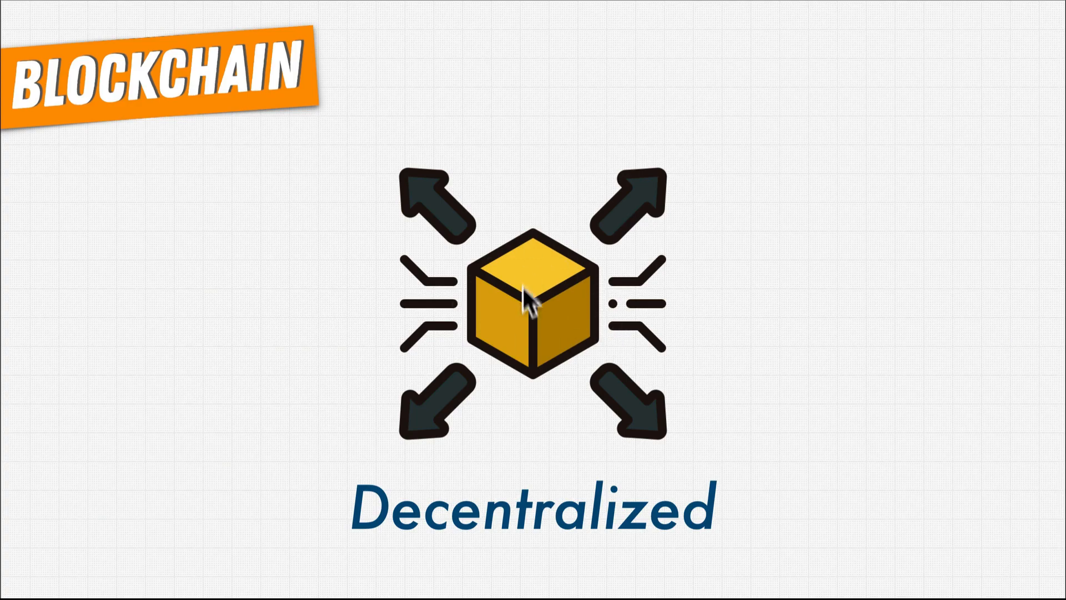